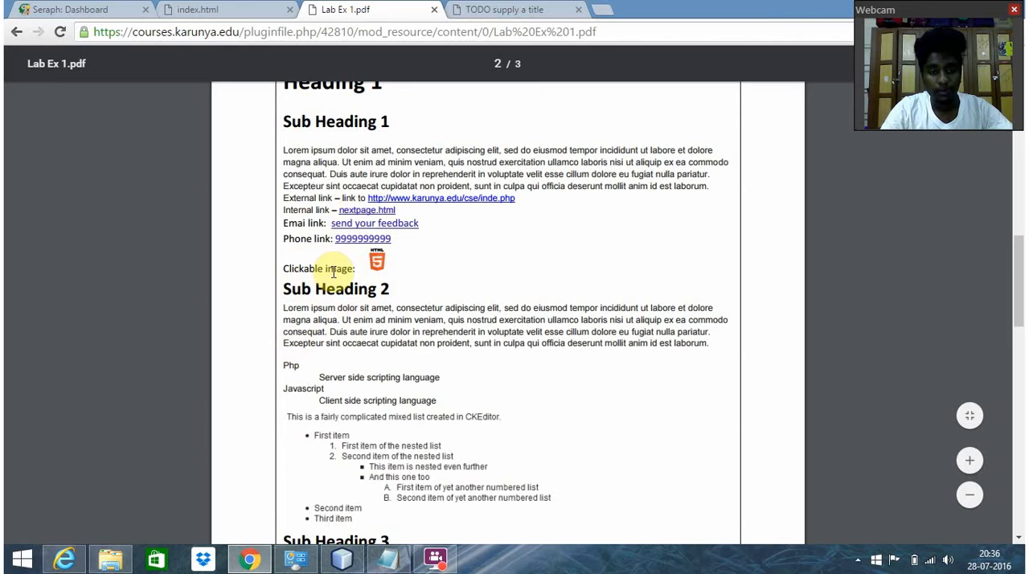
pyautogui.scroll(-3)
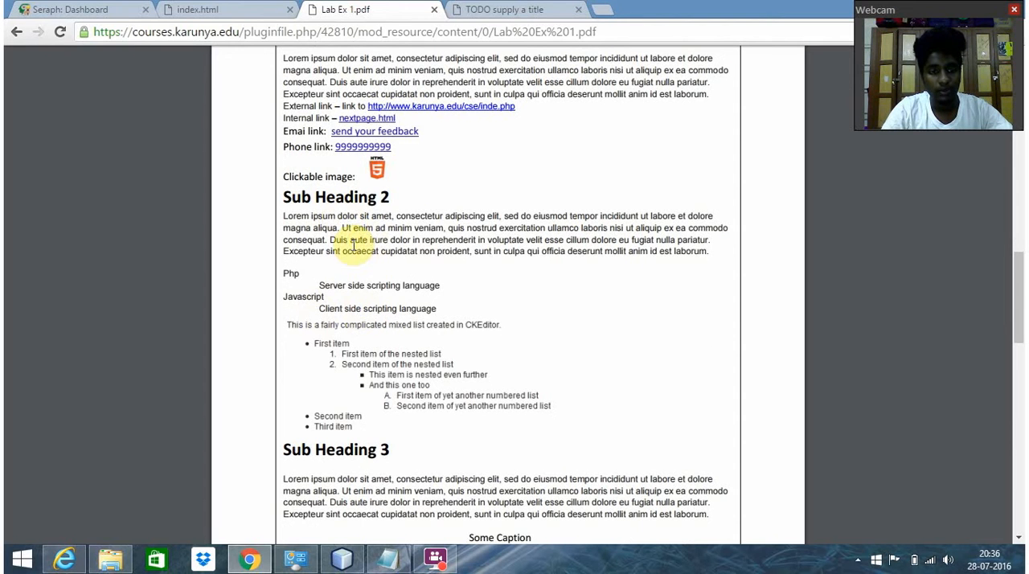
pyautogui.scroll(-3)
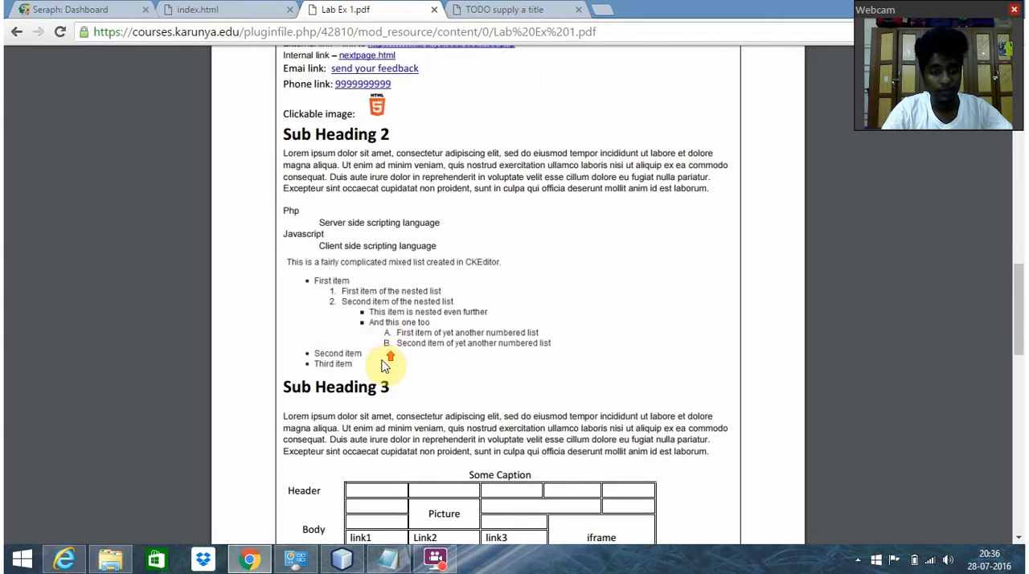
pyautogui.scroll(-3)
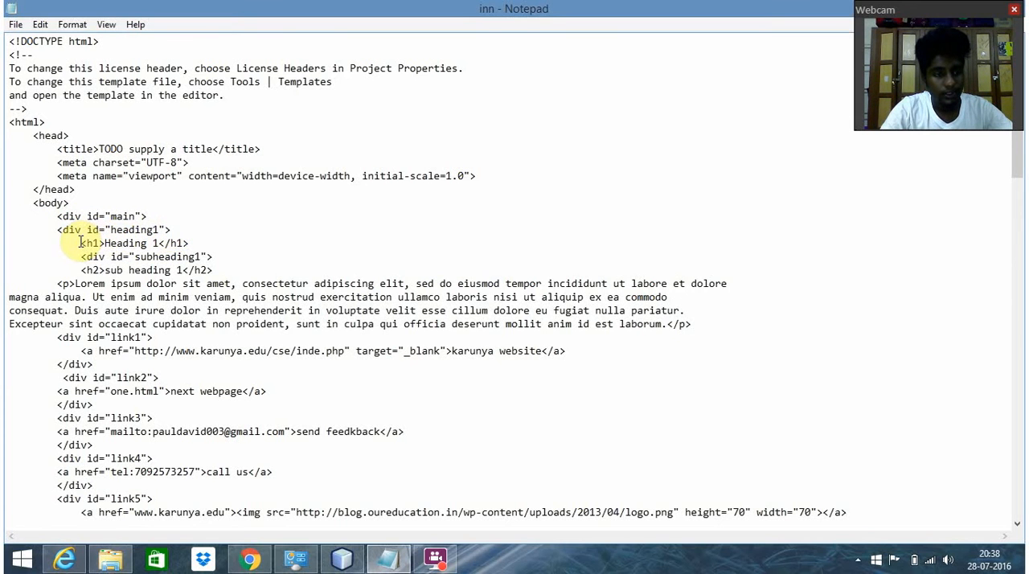
pyautogui.scroll(-3)
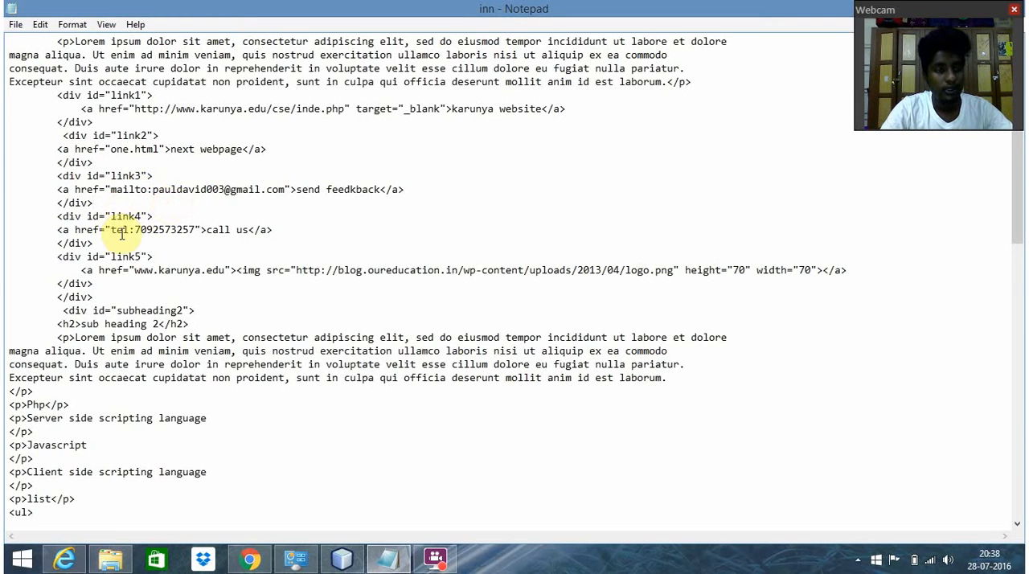
pyautogui.scroll(-3)
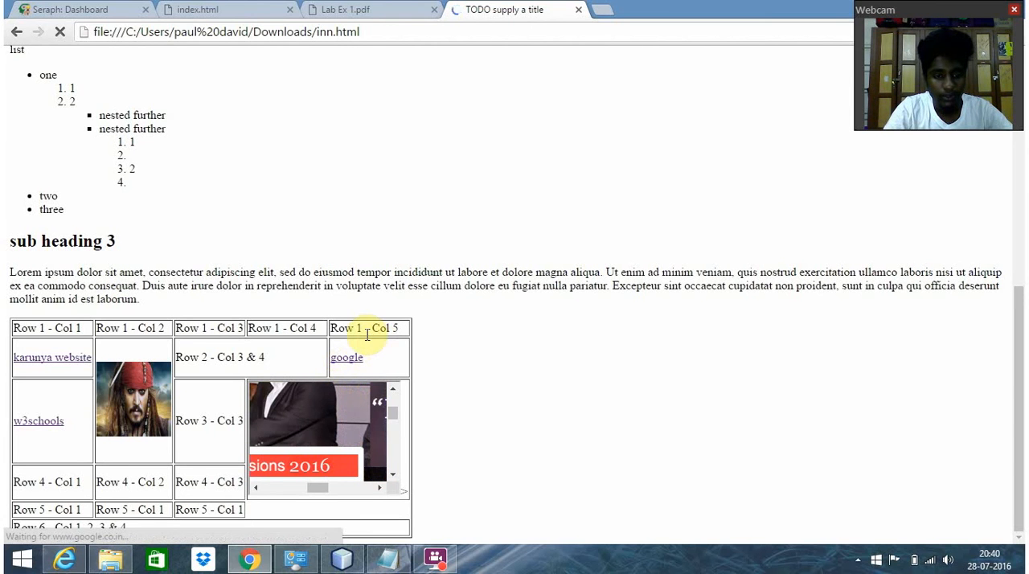
pyautogui.scroll(3)
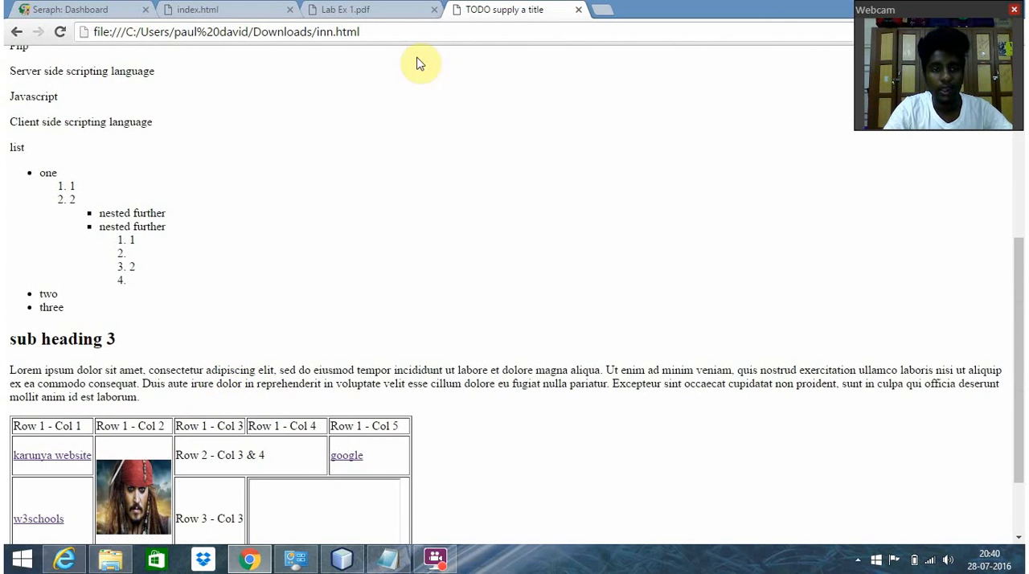